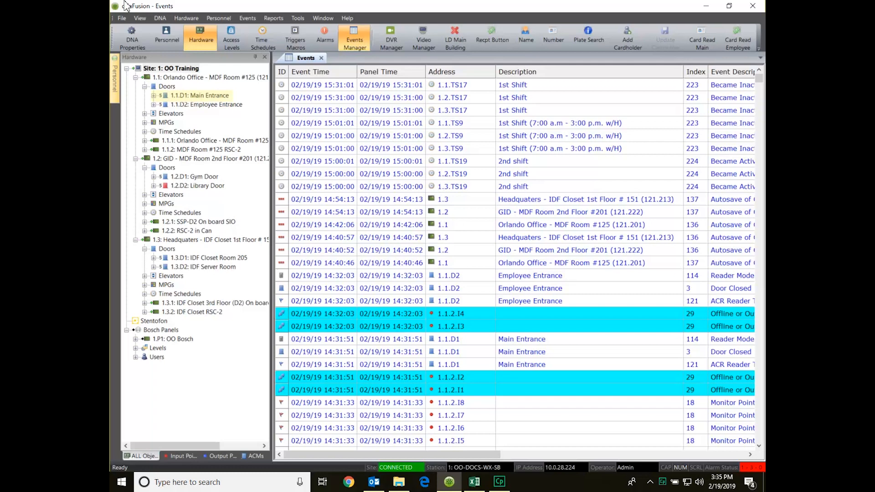
Step: Open the Temporary ACR Override settings for door 1.1.D1: Main Entrance
right_click(199, 95)
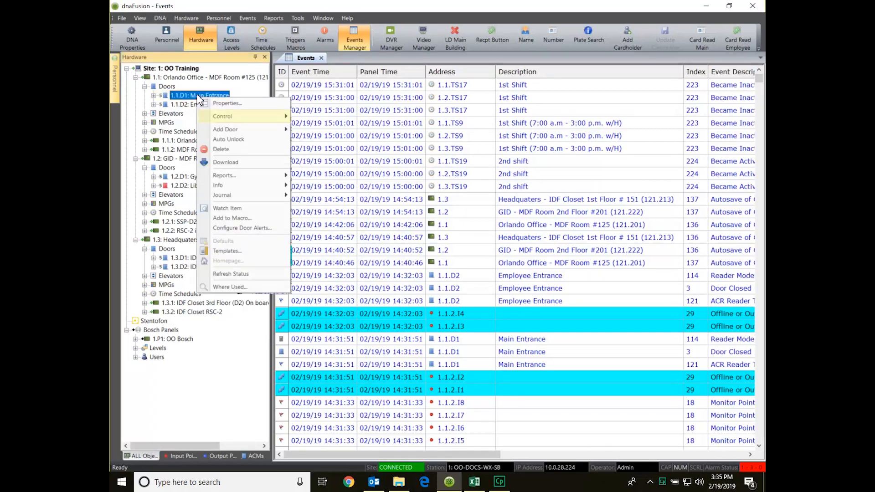
mouse_move(224, 120)
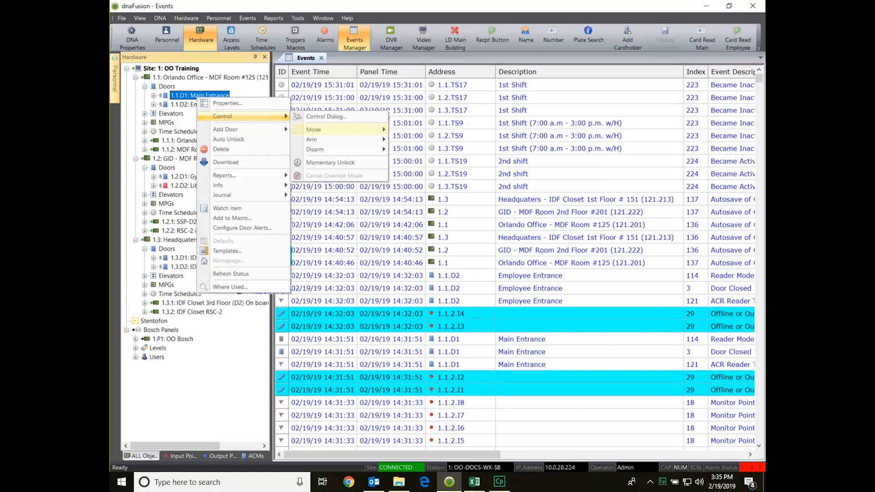
click(313, 129)
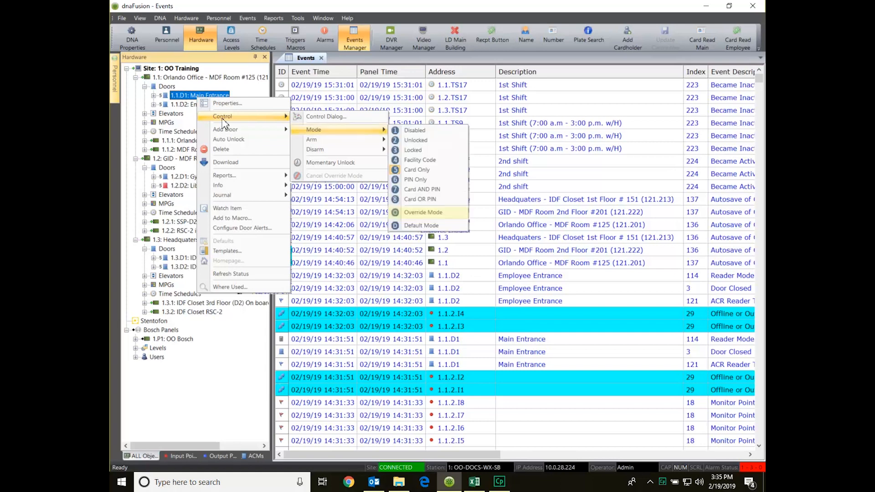
mouse_move(425, 207)
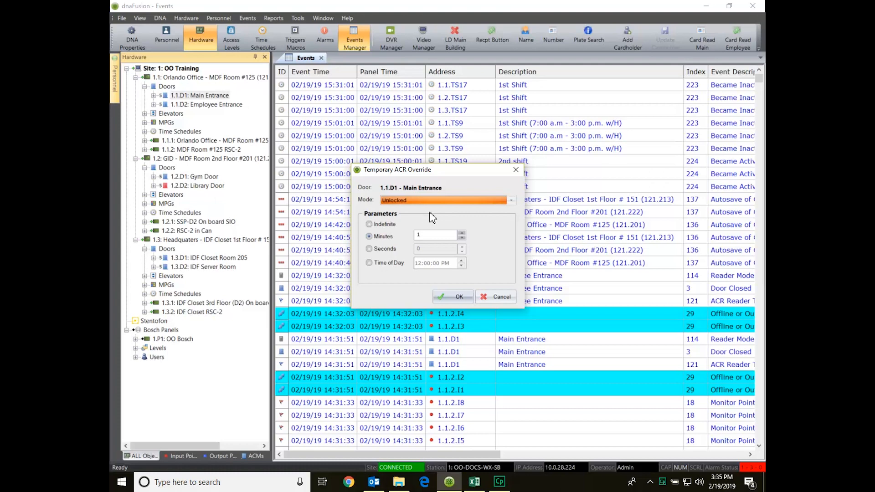
Step: Apply a 5-minute Unlocked override to Main Entrance, then show the ACMs door list
click(509, 199)
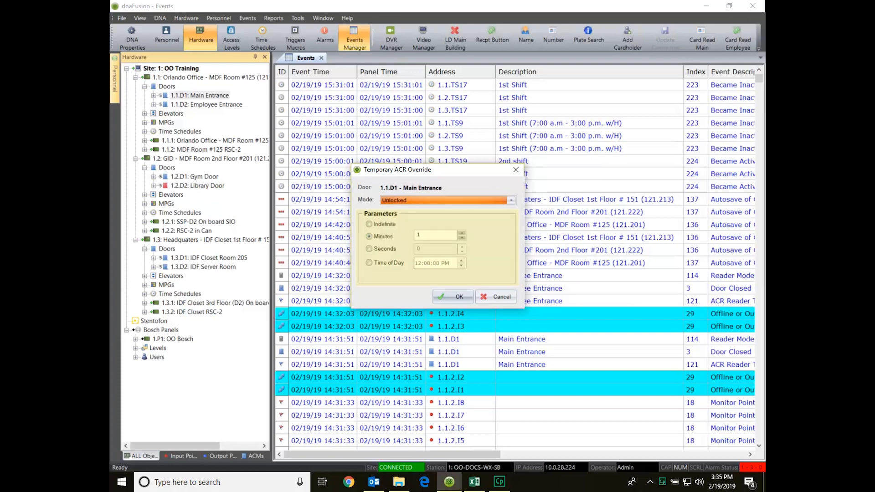
text(5)
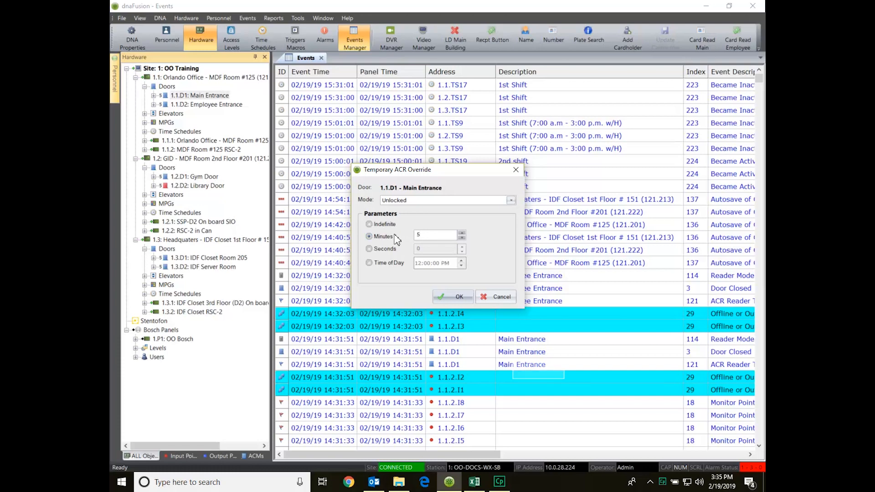
click(459, 296)
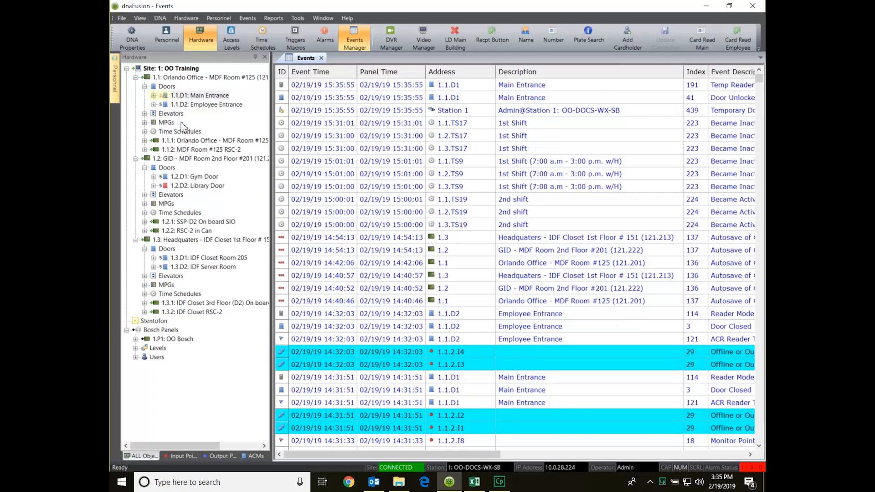
click(254, 455)
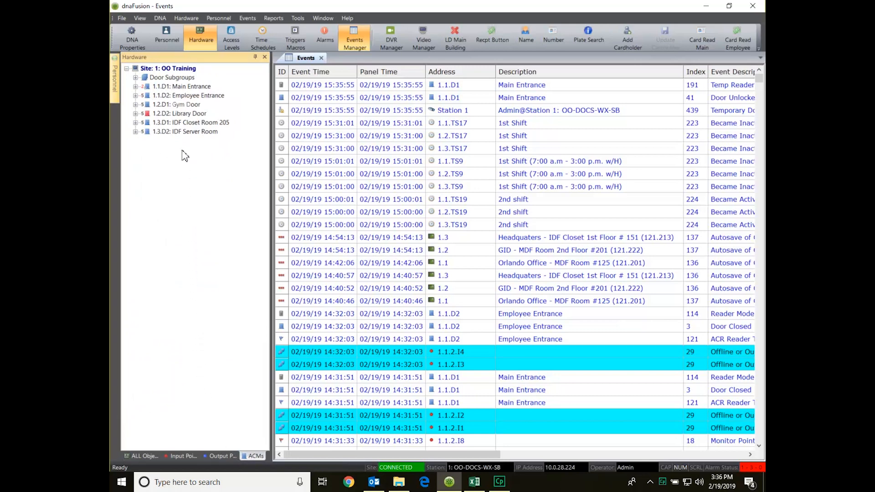
Step: Select Gym Door and Library Door and apply a 5-minute Unlocked override to both
click(177, 105)
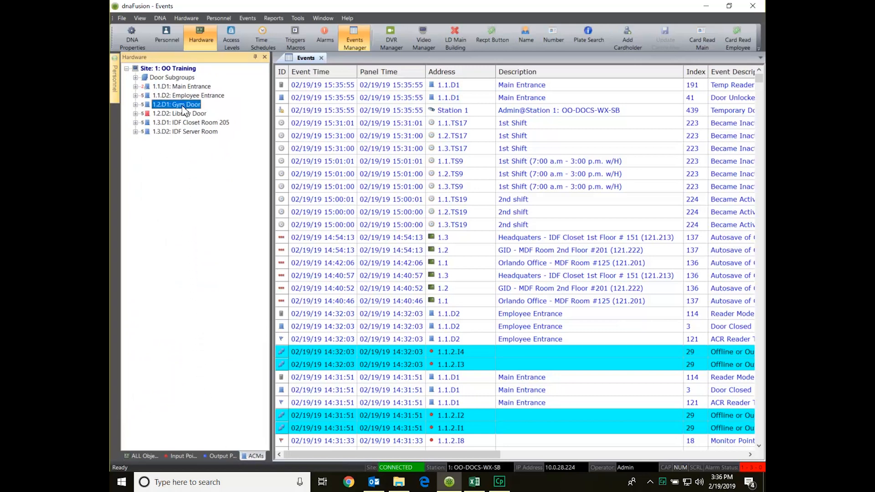
click(180, 113)
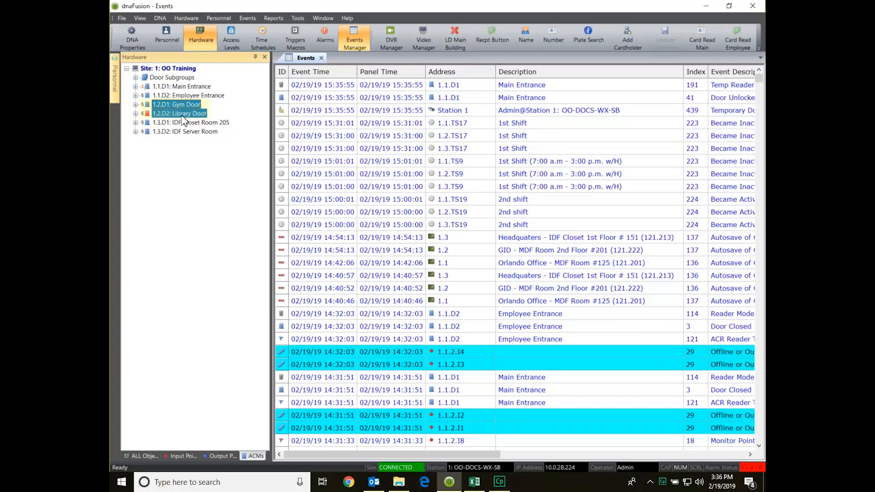
right_click(178, 104)
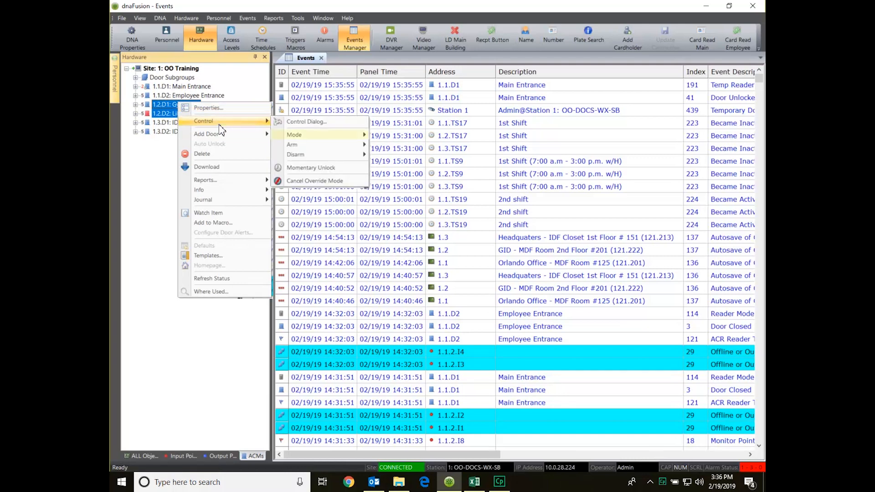
mouse_move(320, 134)
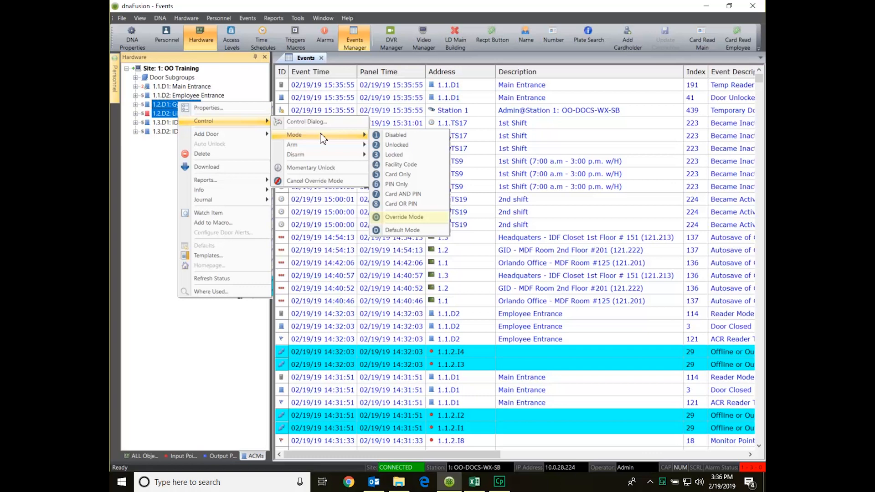
click(405, 216)
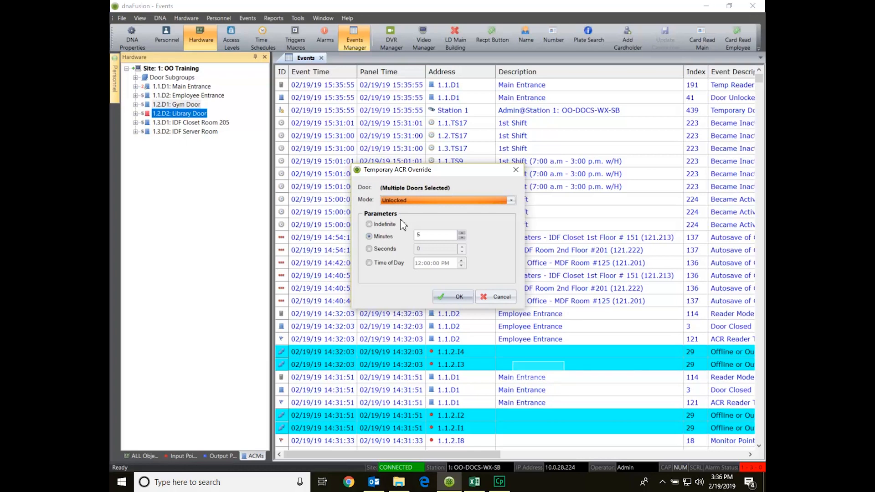
click(460, 296)
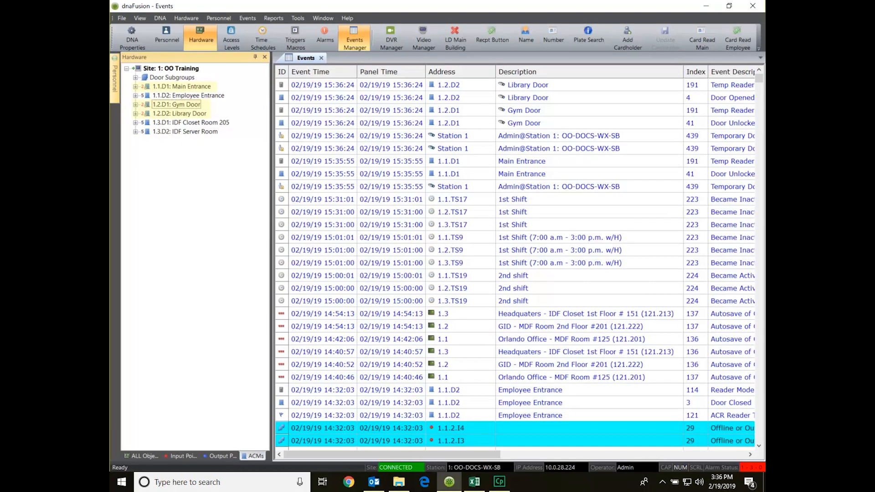